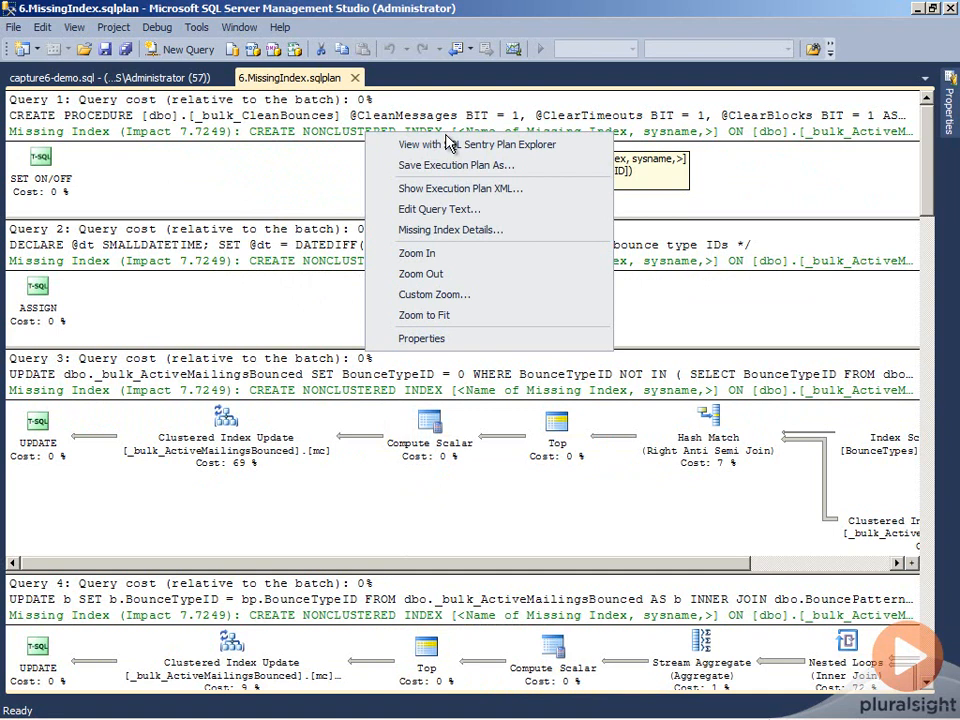
pyautogui.moveTo(451, 229)
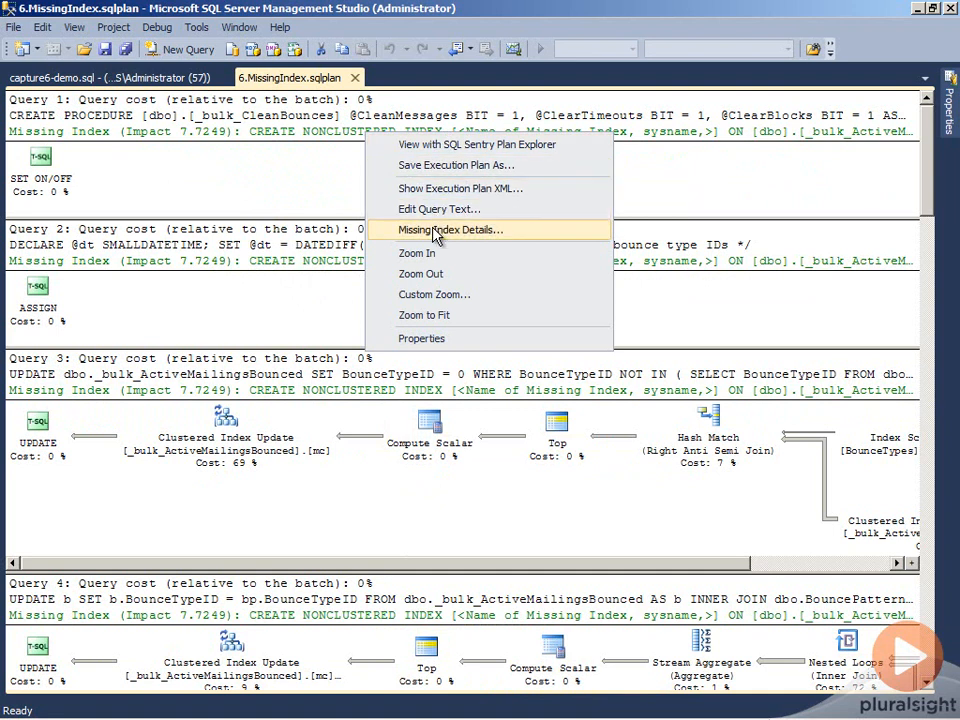
# Step: Open the suggested CREATE NONCLUSTERED INDEX script for _bulk_ActiveMailingsBounced in a connected query window
pyautogui.click(451, 230)
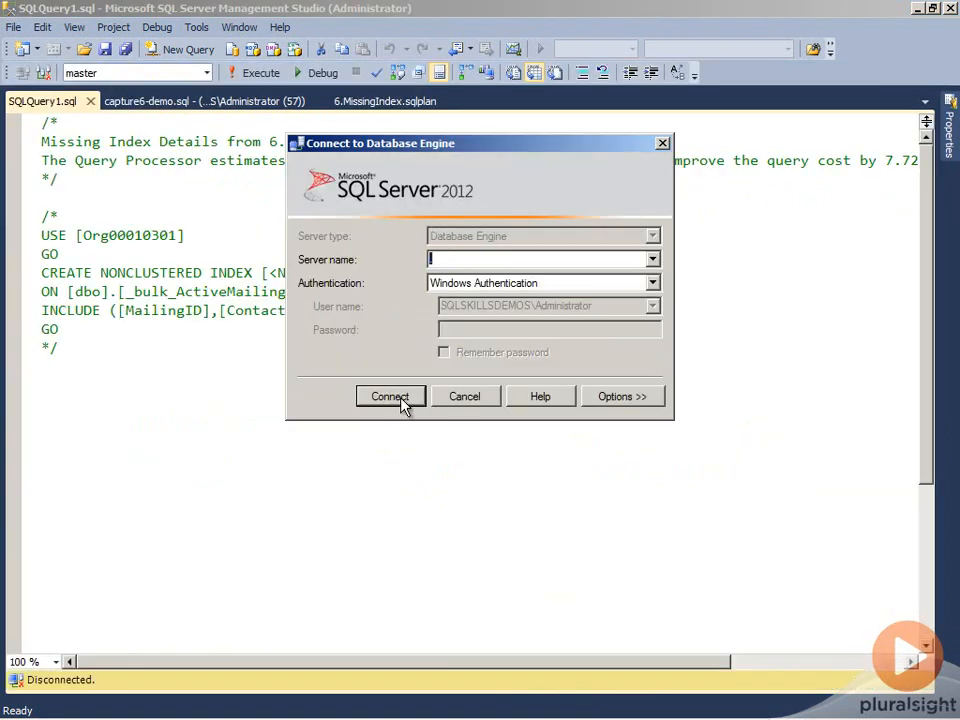
pyautogui.click(389, 396)
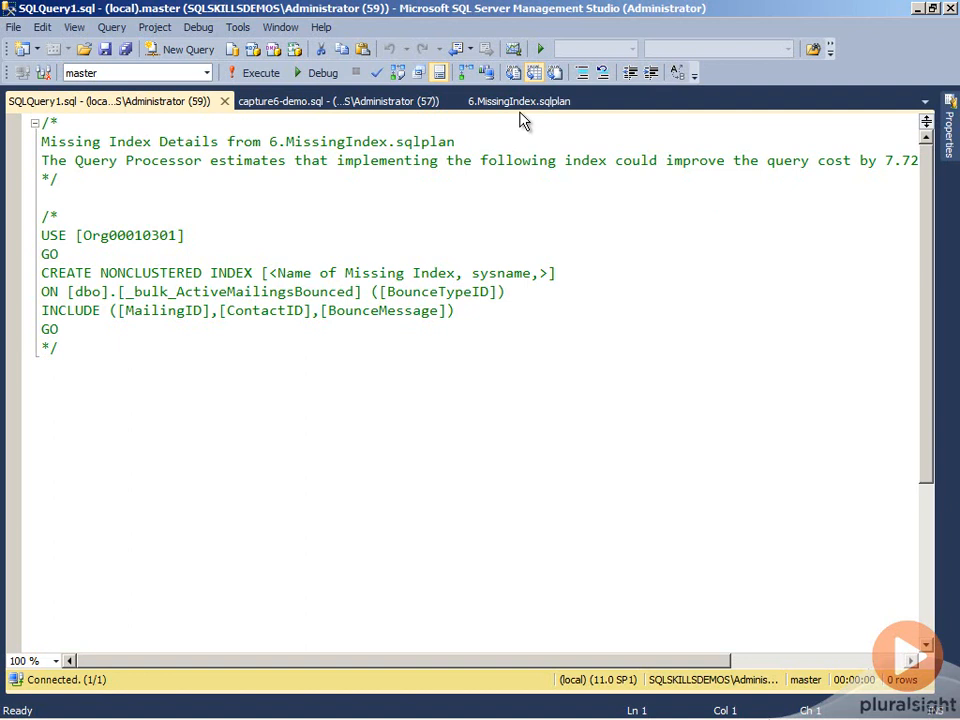
# Step: Return to 6.MissingIndex.sqlplan and scroll through the queries sharing the Missing Index (Impact 7.7249) note
pyautogui.click(518, 100)
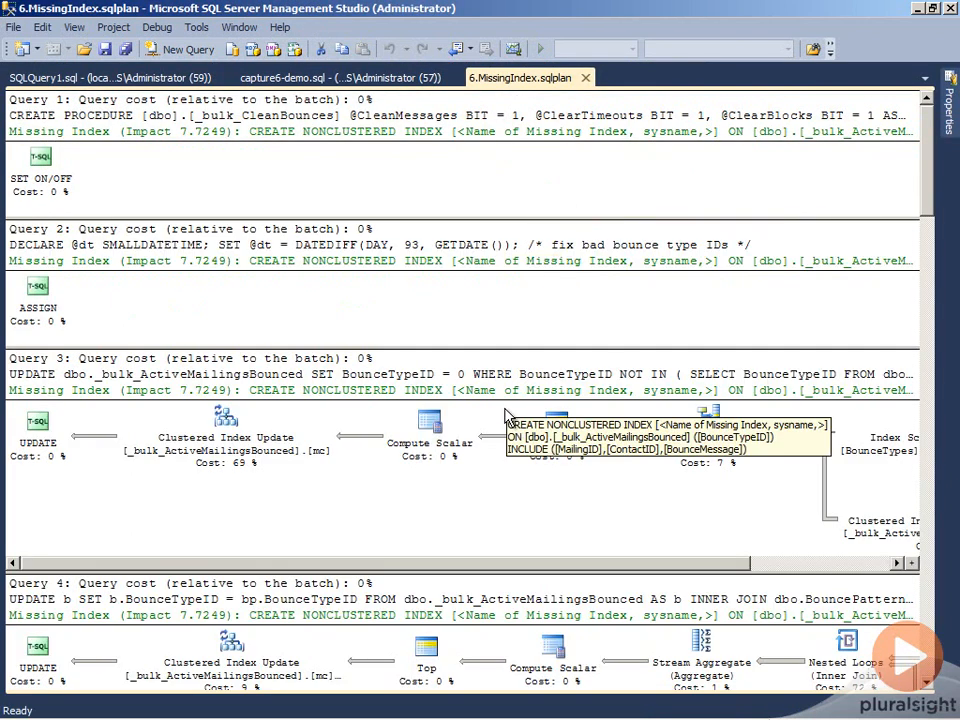
pyautogui.moveTo(555, 528)
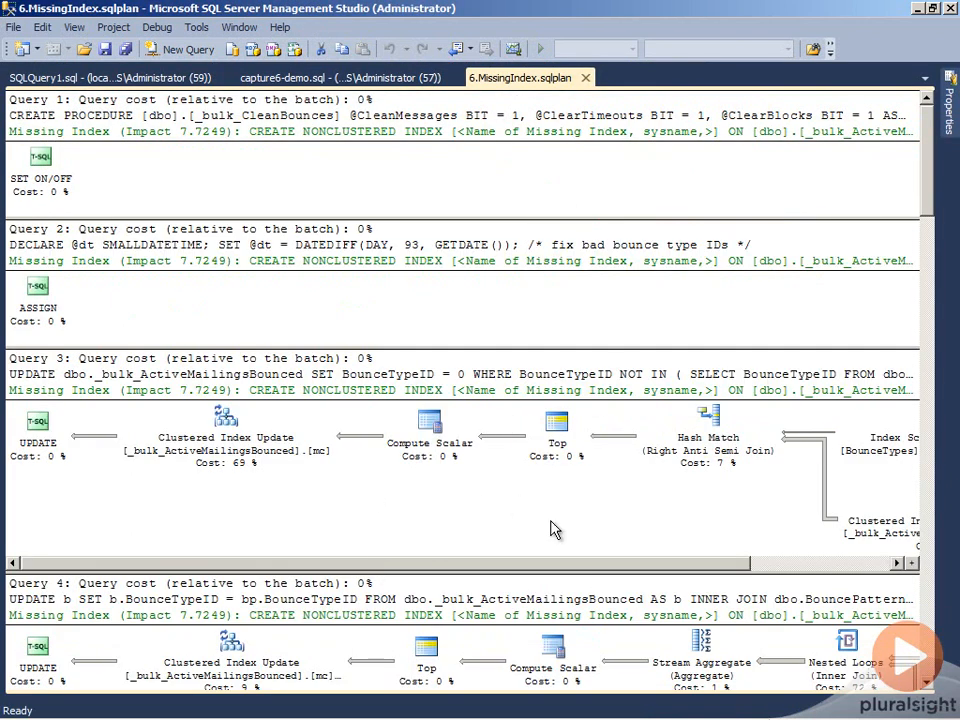
pyautogui.moveTo(447, 502)
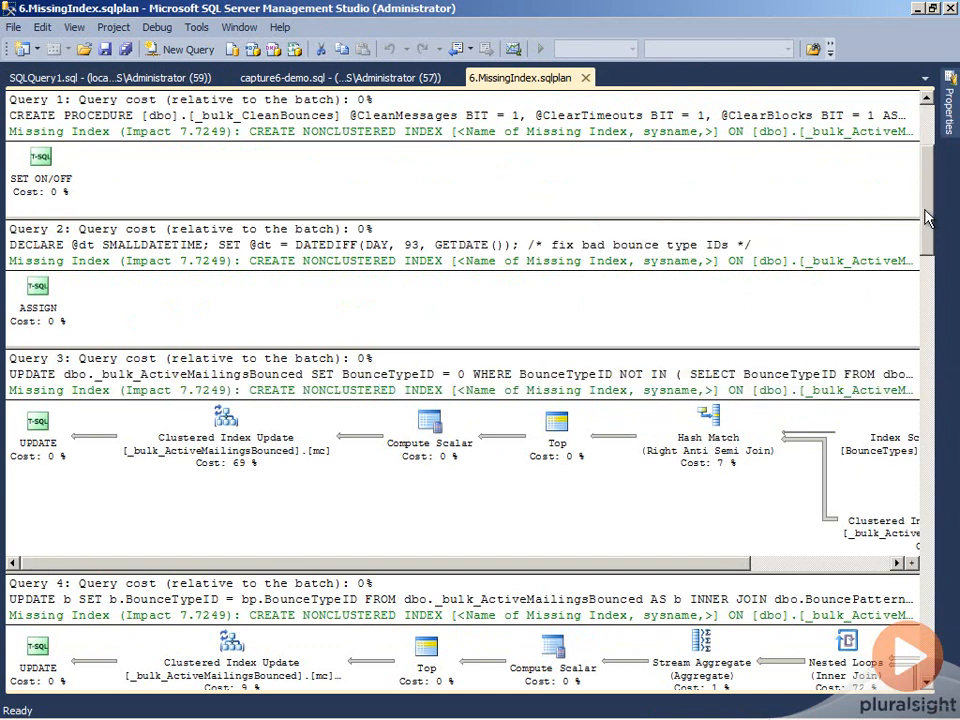
pyautogui.scroll(-3)
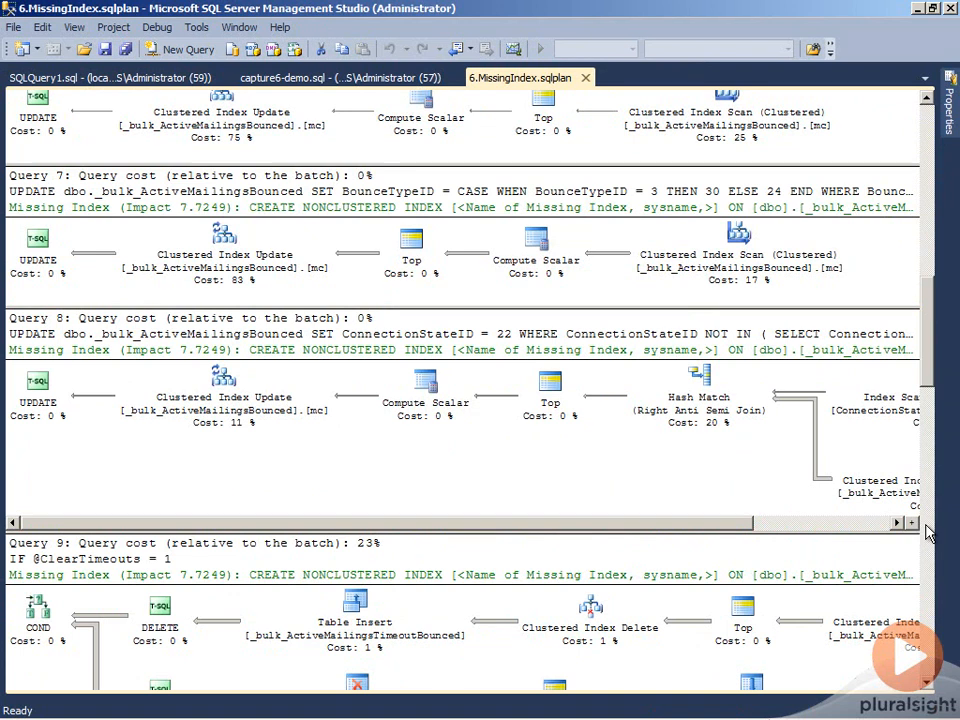
pyautogui.scroll(-3)
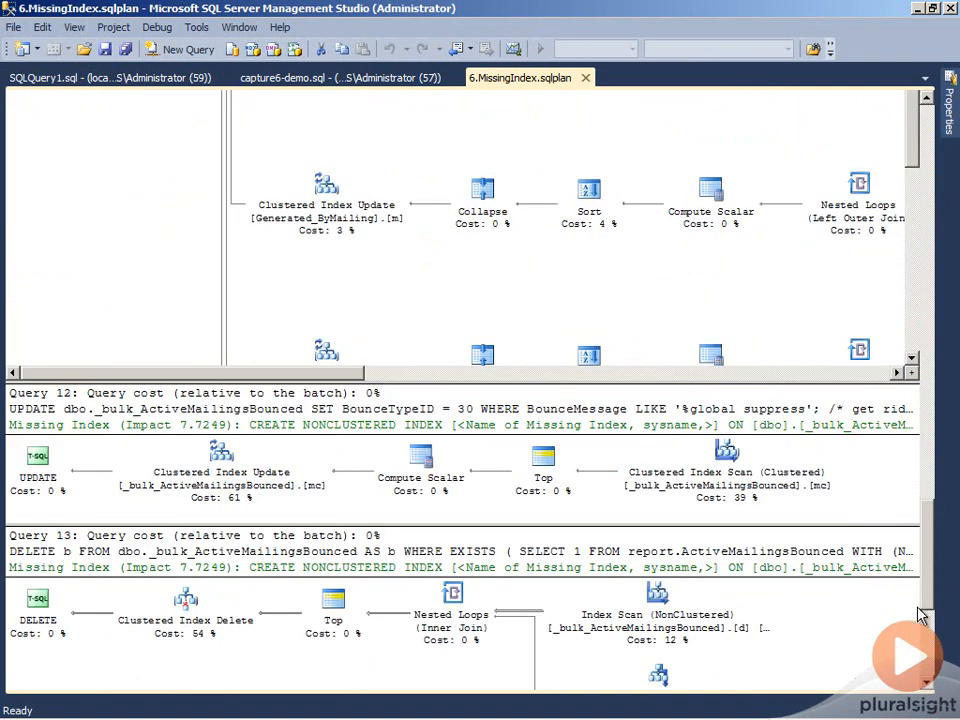
pyautogui.scroll(-3)
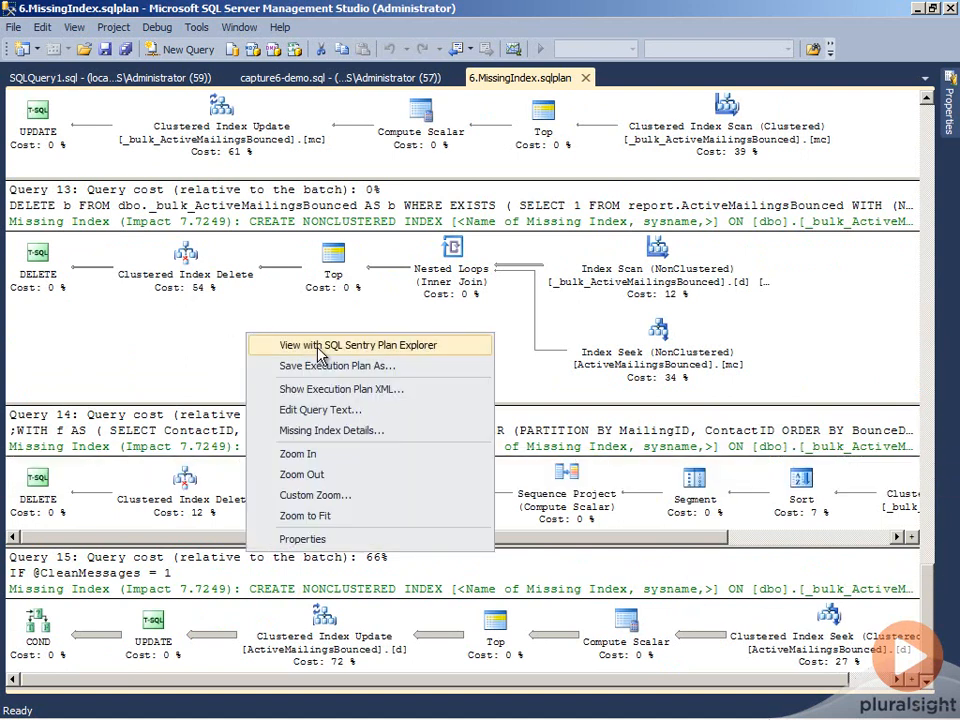
# Step: Open the plan's XML as 6.MissingIndex.xml and browse through it
pyautogui.click(341, 388)
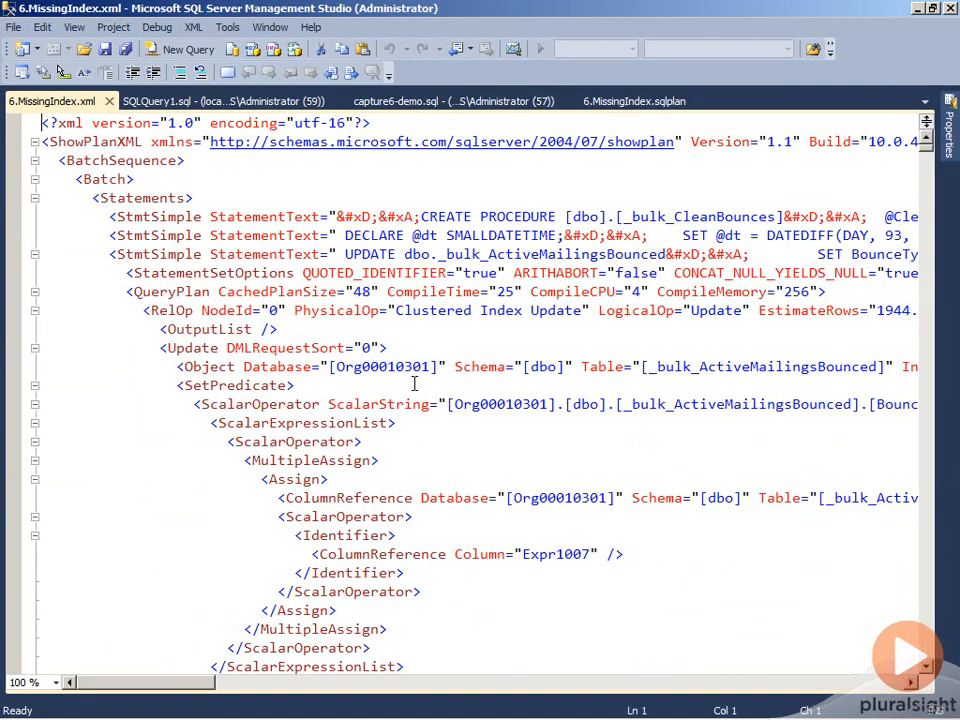
pyautogui.scroll(-3)
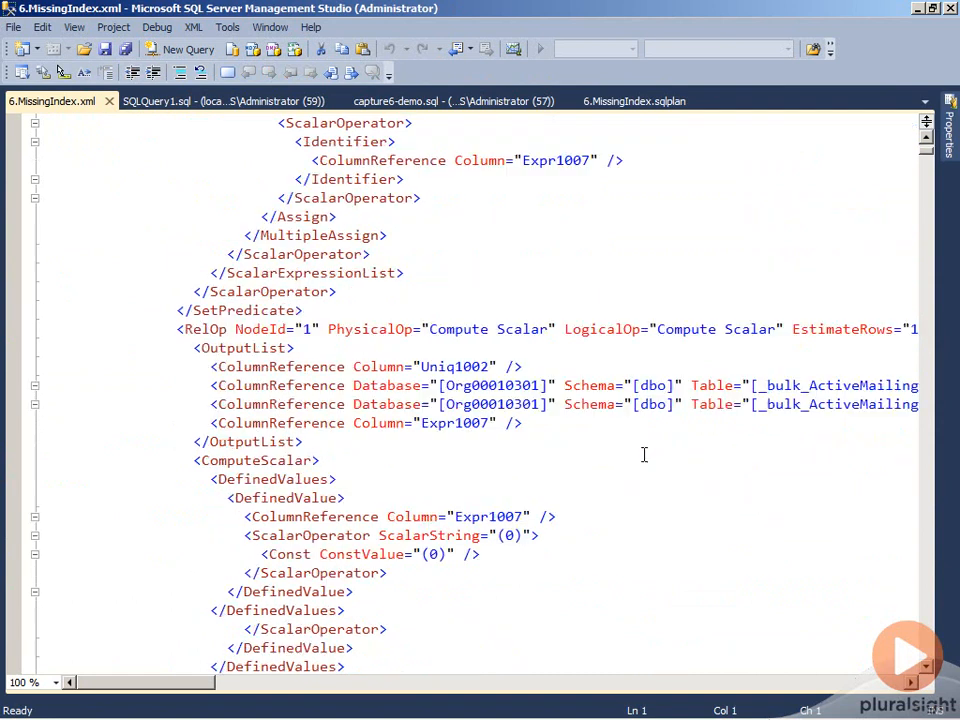
pyautogui.scroll(-3)
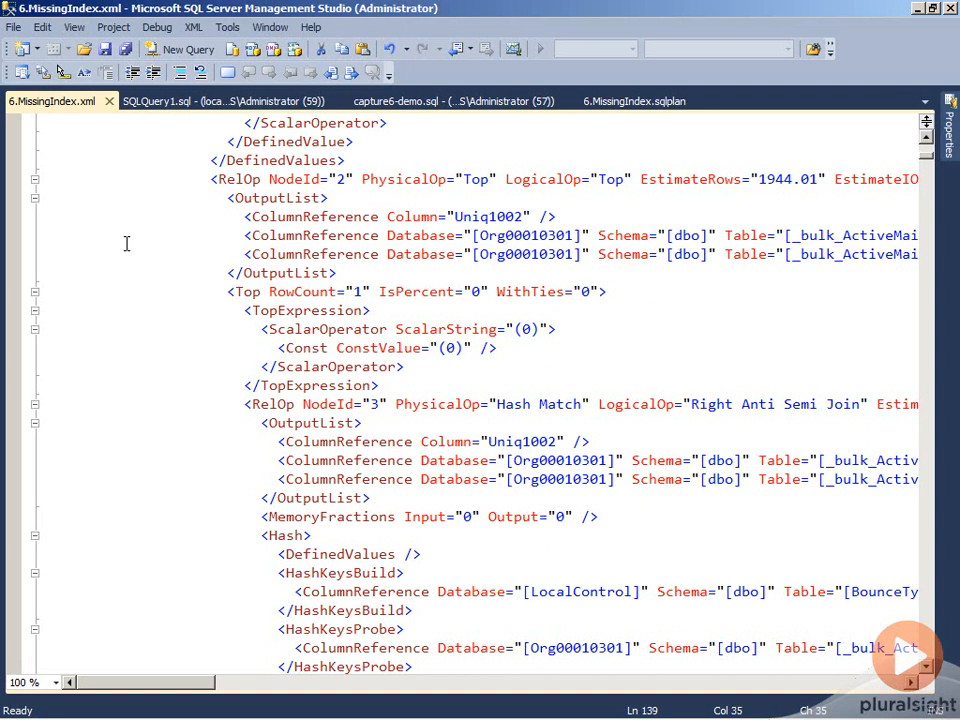
pyautogui.scroll(3)
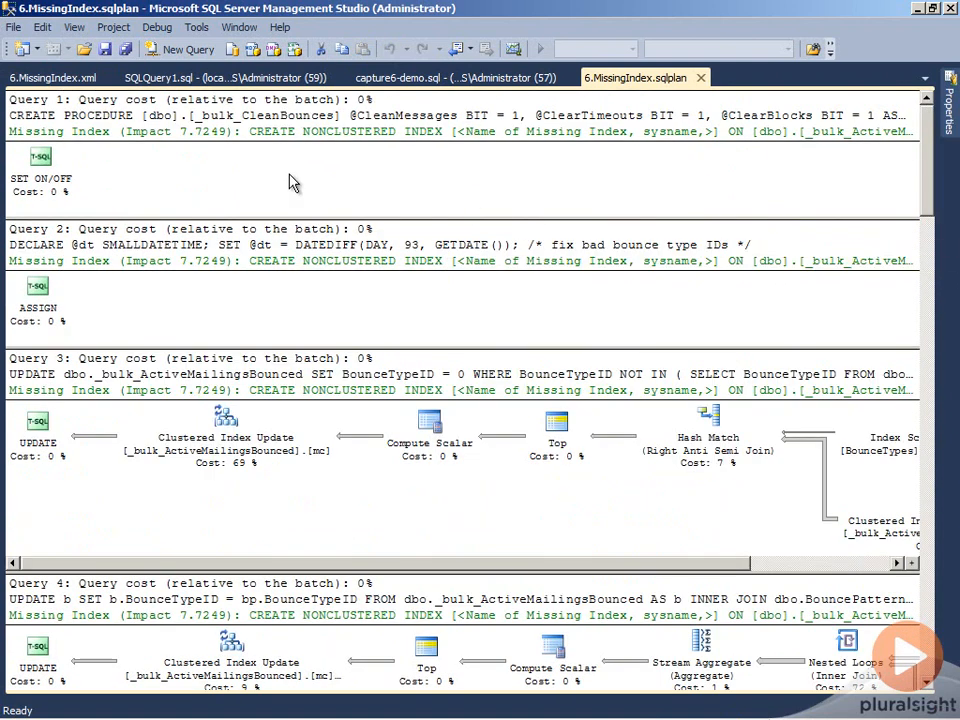
# Step: Select the UPDATE operator in Query 3 and scroll through the saved plan
pyautogui.click(37, 443)
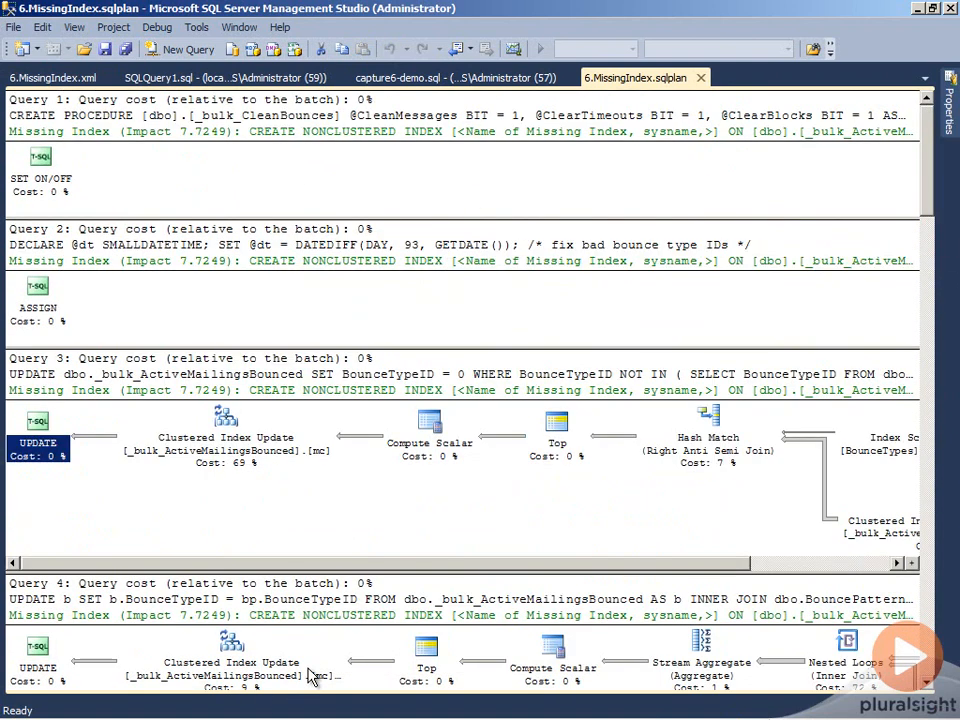
pyautogui.scroll(-3)
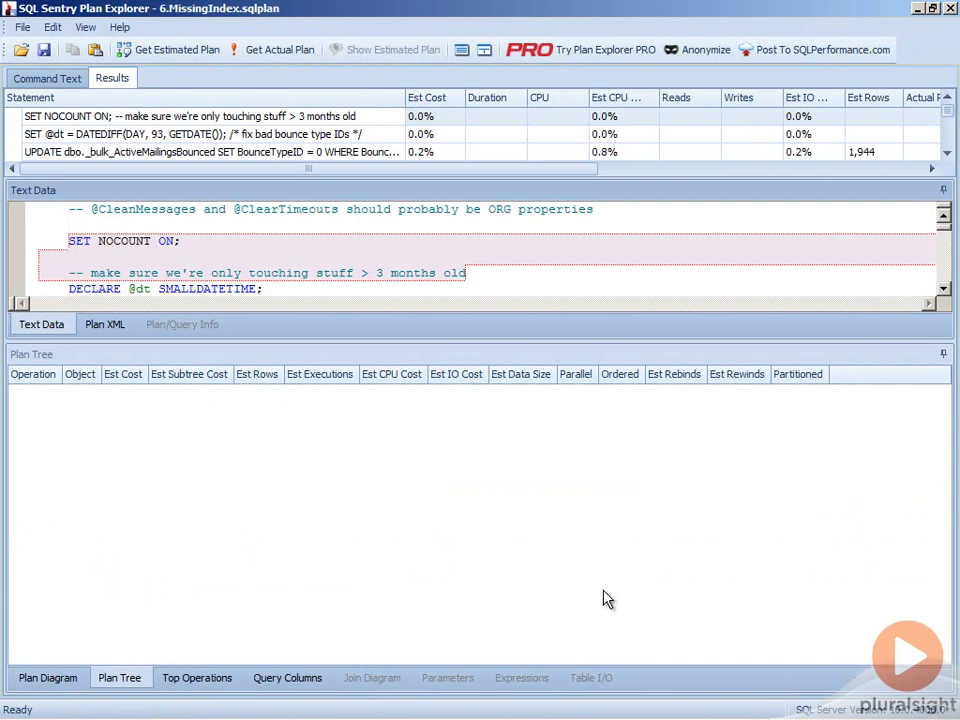
pyautogui.moveTo(294, 160)
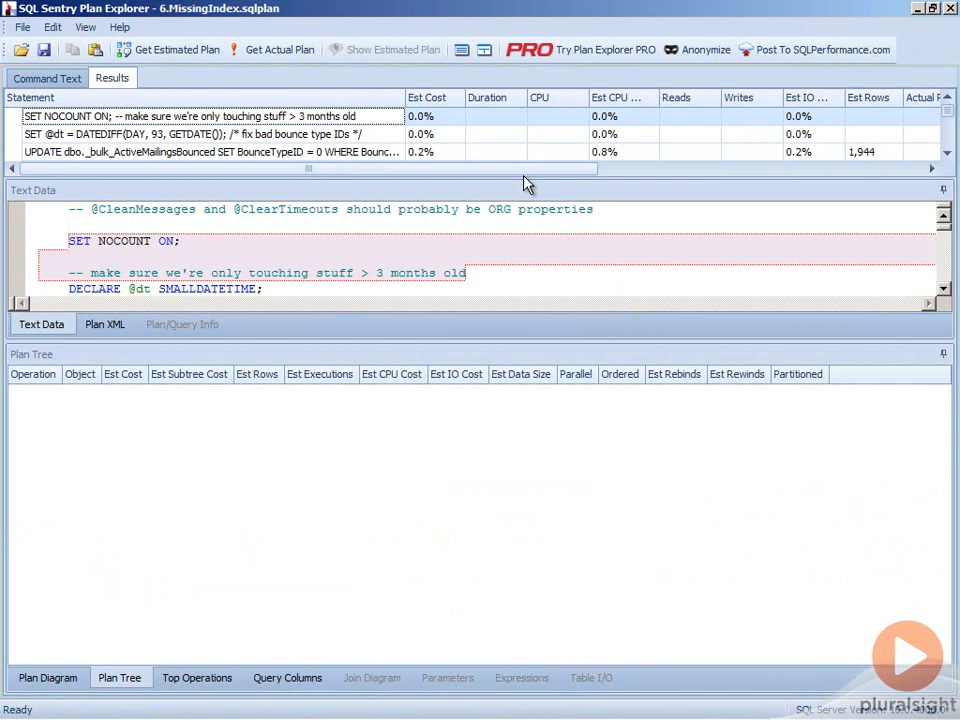
# Step: Select the first statement, showing a single SET ON/OFF operator at 0.0% cost
pyautogui.click(47, 677)
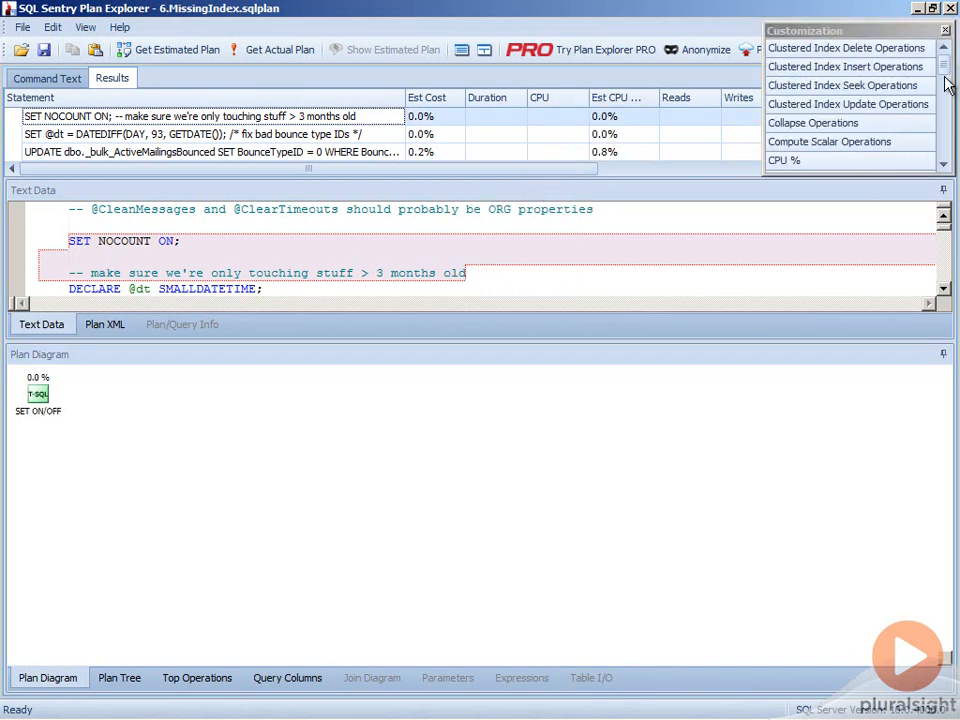
# Step: Add a Missing Index column to the statements grid, revealing 7.72% for UPDATE b
pyautogui.scroll(-3)
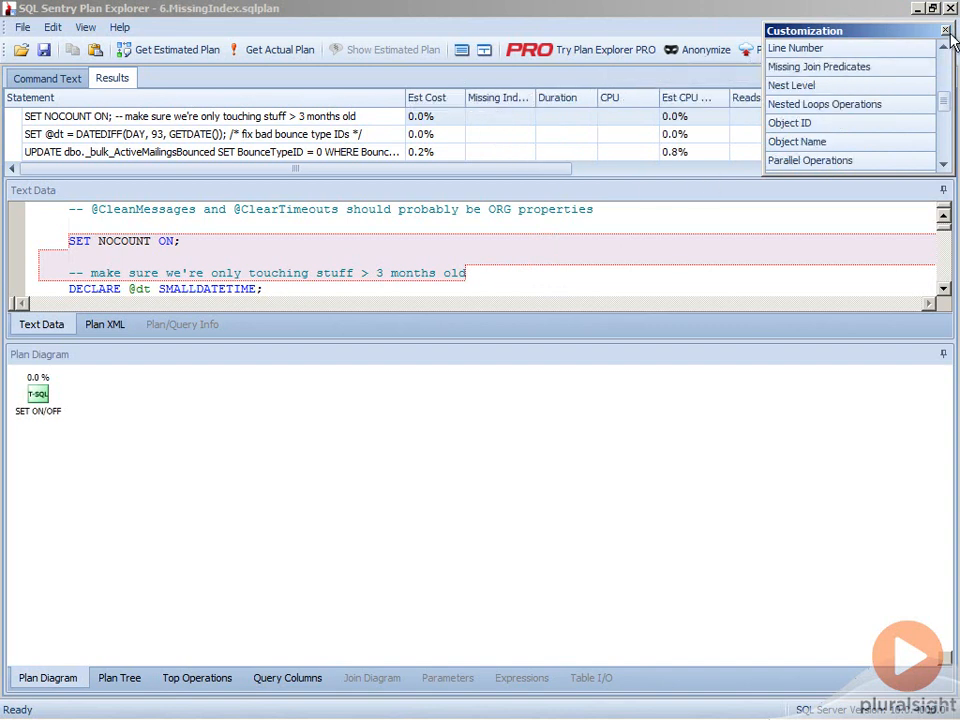
pyautogui.click(944, 30)
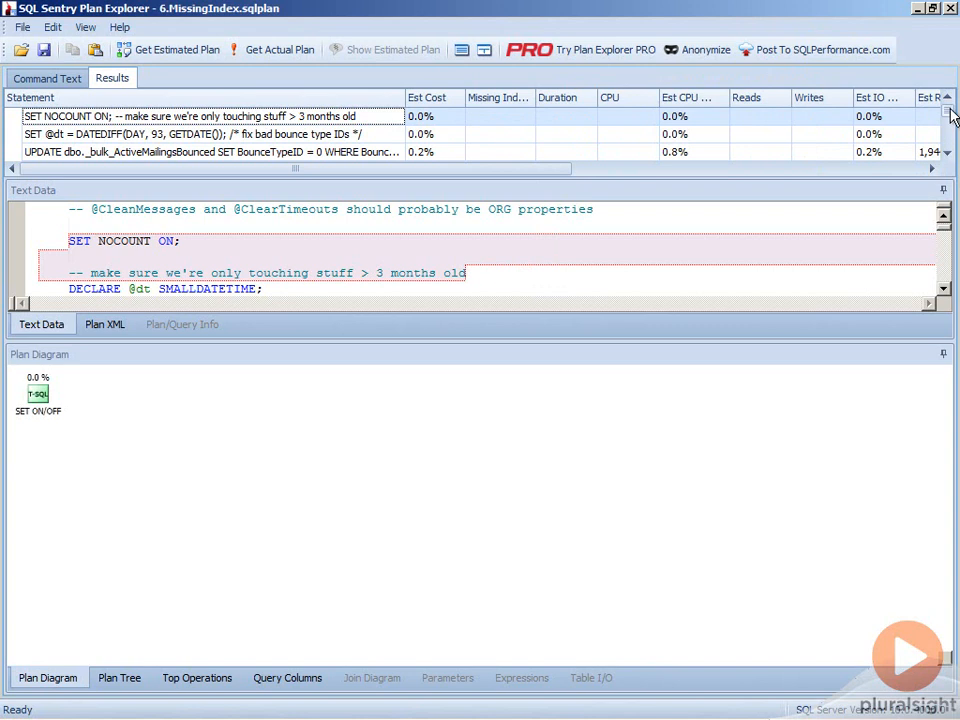
pyautogui.scroll(-3)
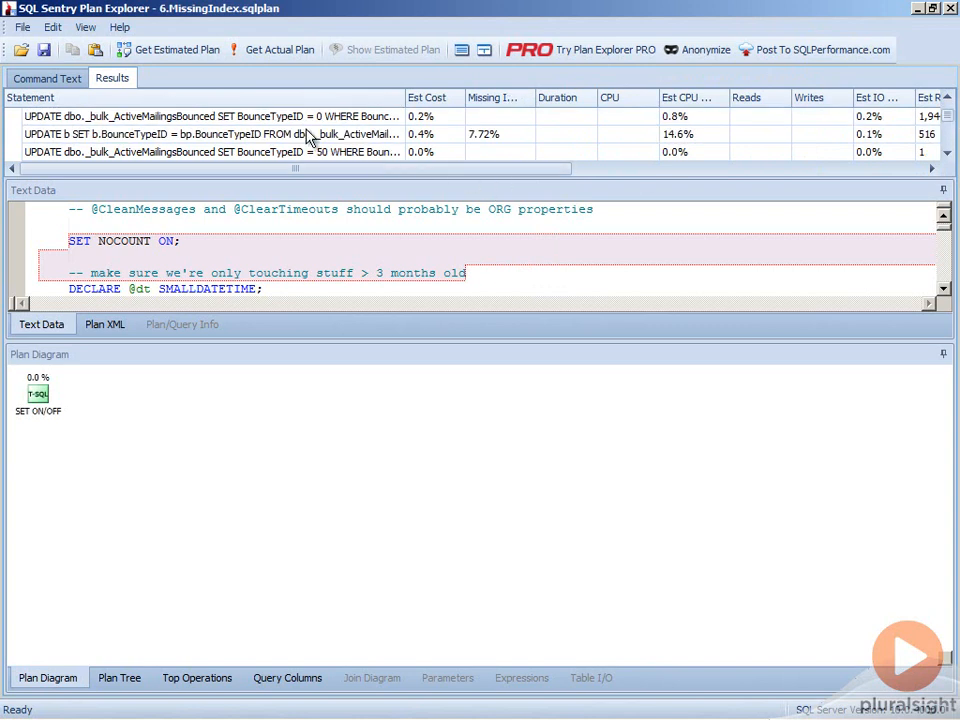
# Step: Show the UPDATE b plan and request Missing Index Details from its UPDATE operator
pyautogui.click(200, 134)
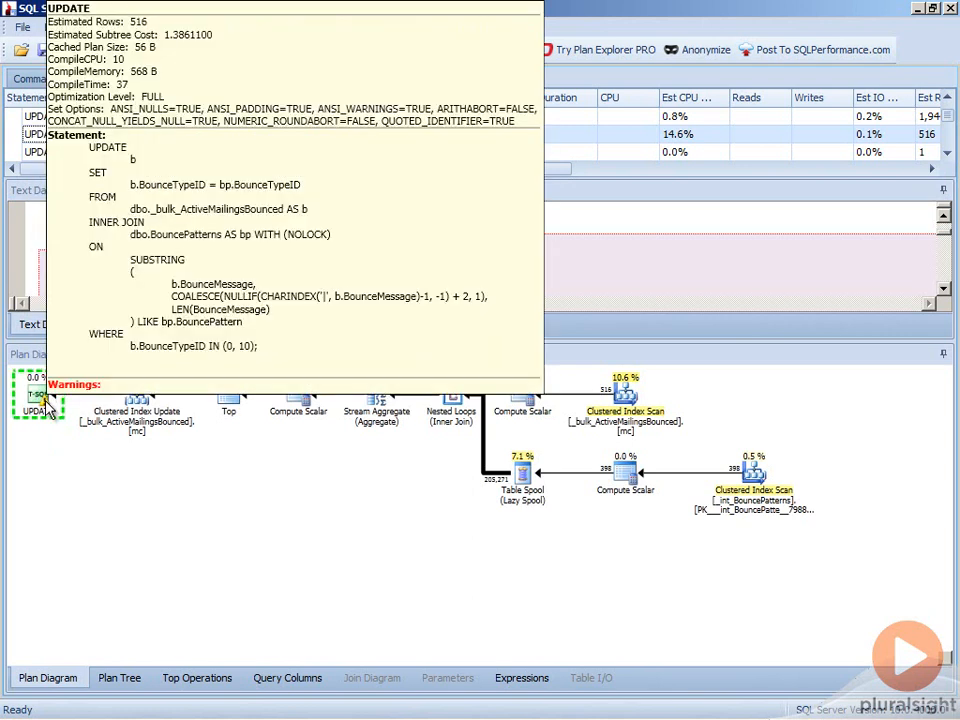
pyautogui.rightClick(40, 395)
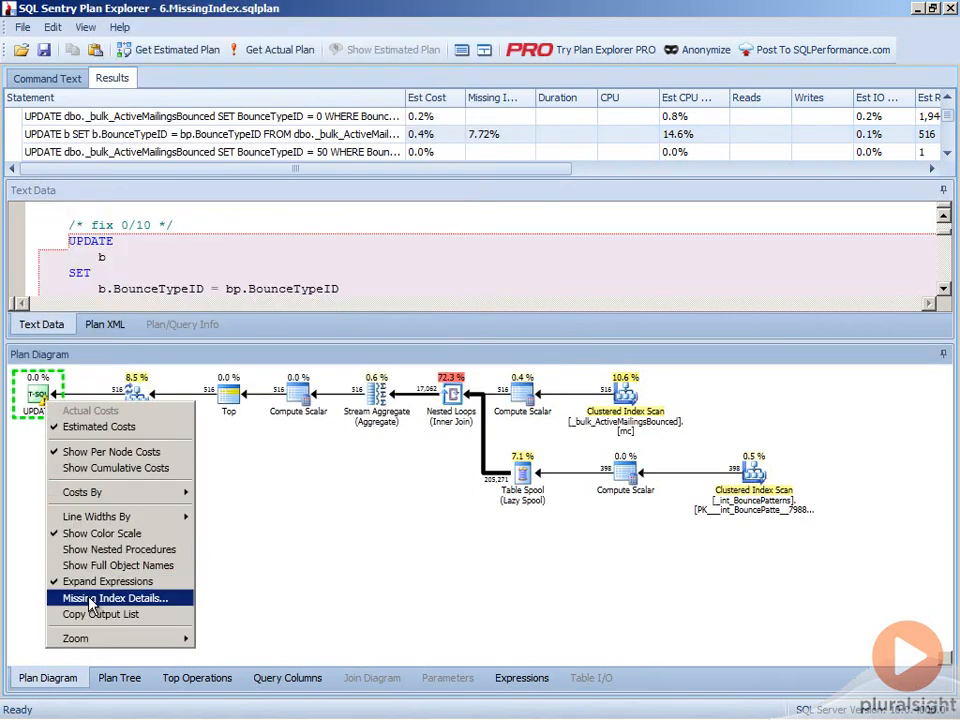
pyautogui.click(114, 597)
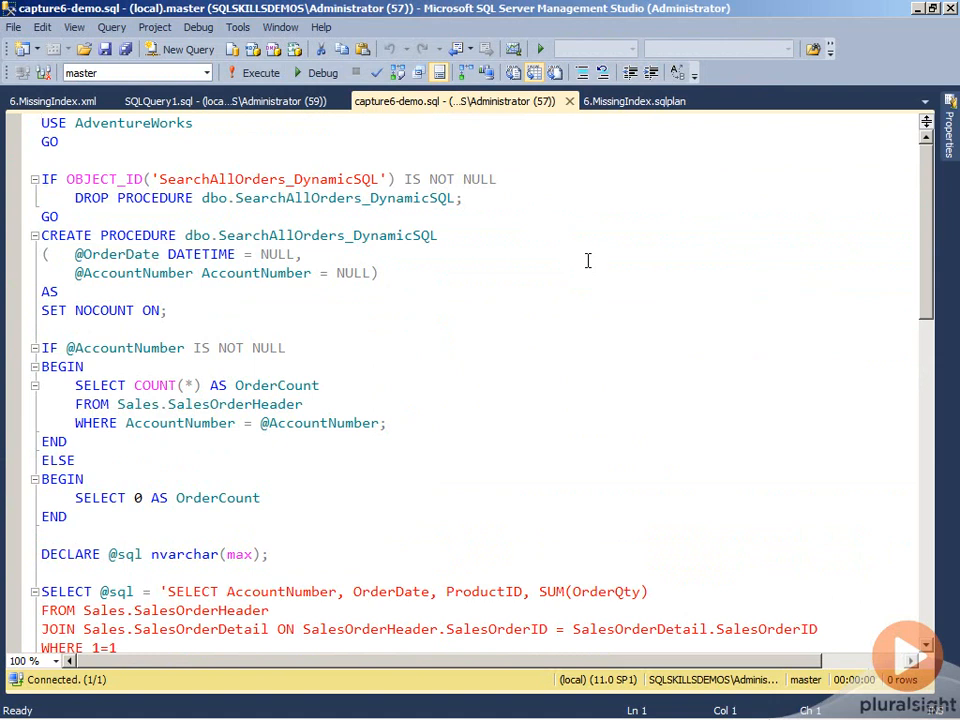
pyautogui.moveTo(546, 423)
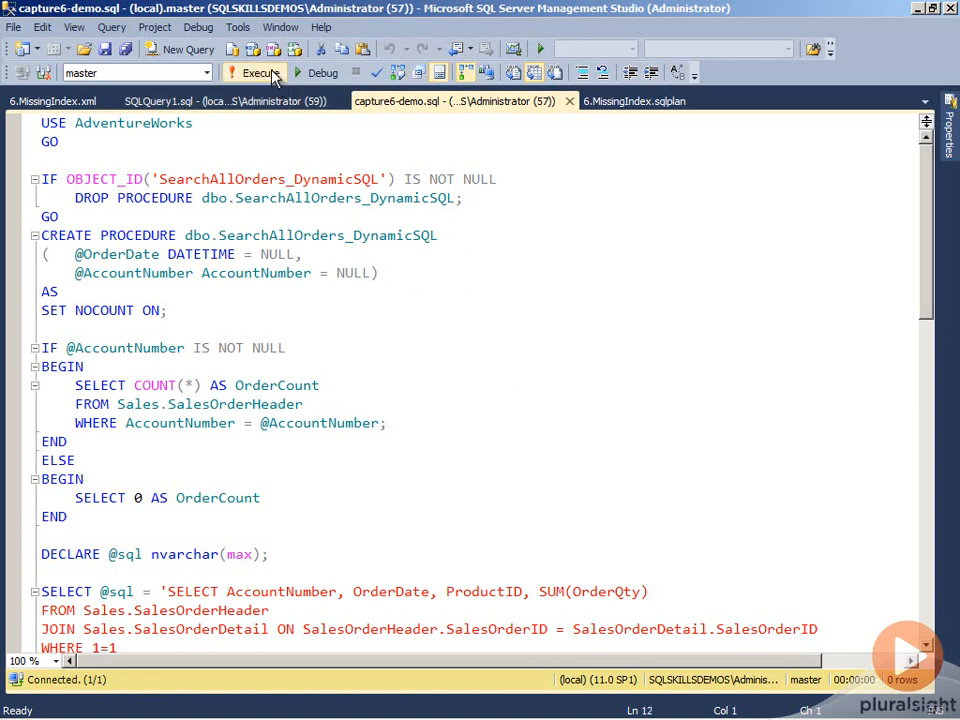
# Step: Show the batch's execution plans in an enlarged results pane, both carrying missing index suggestions
pyautogui.click(254, 72)
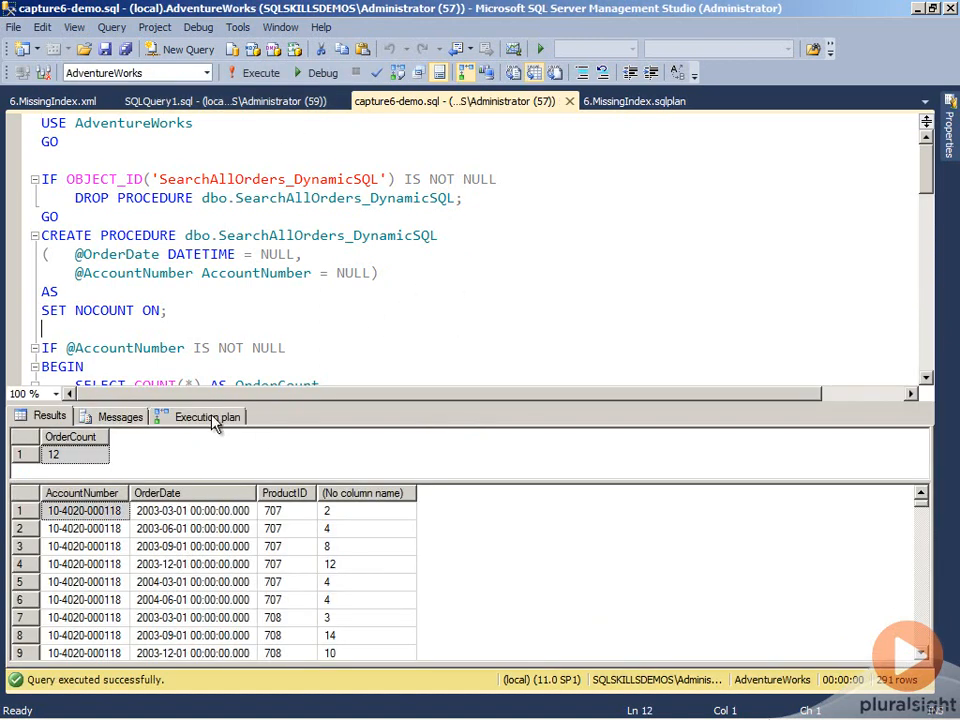
pyautogui.click(207, 416)
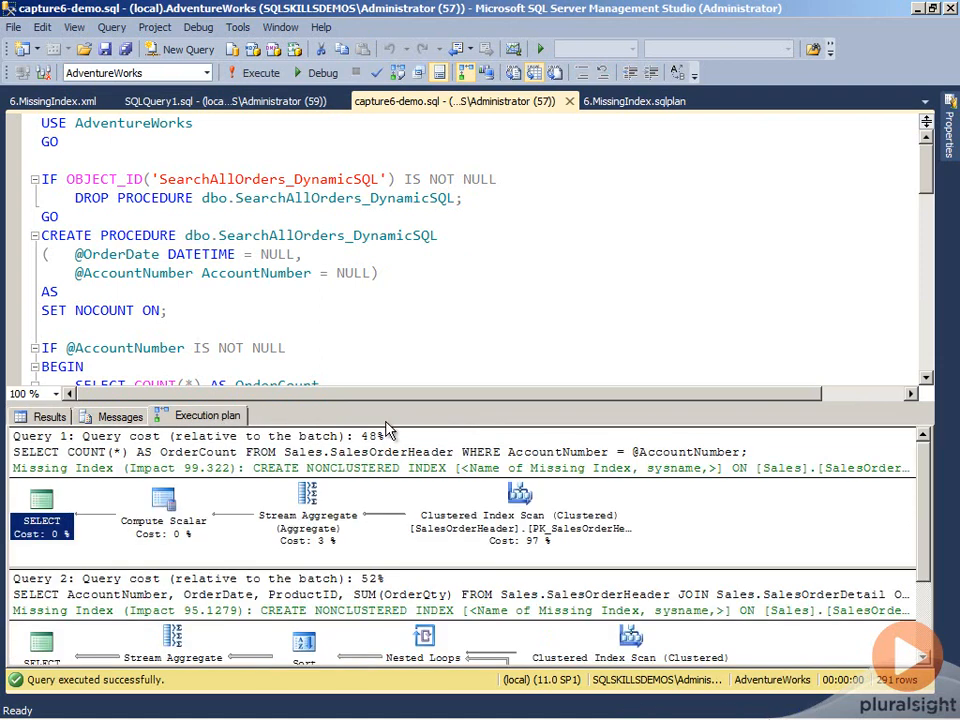
pyautogui.moveTo(444, 330)
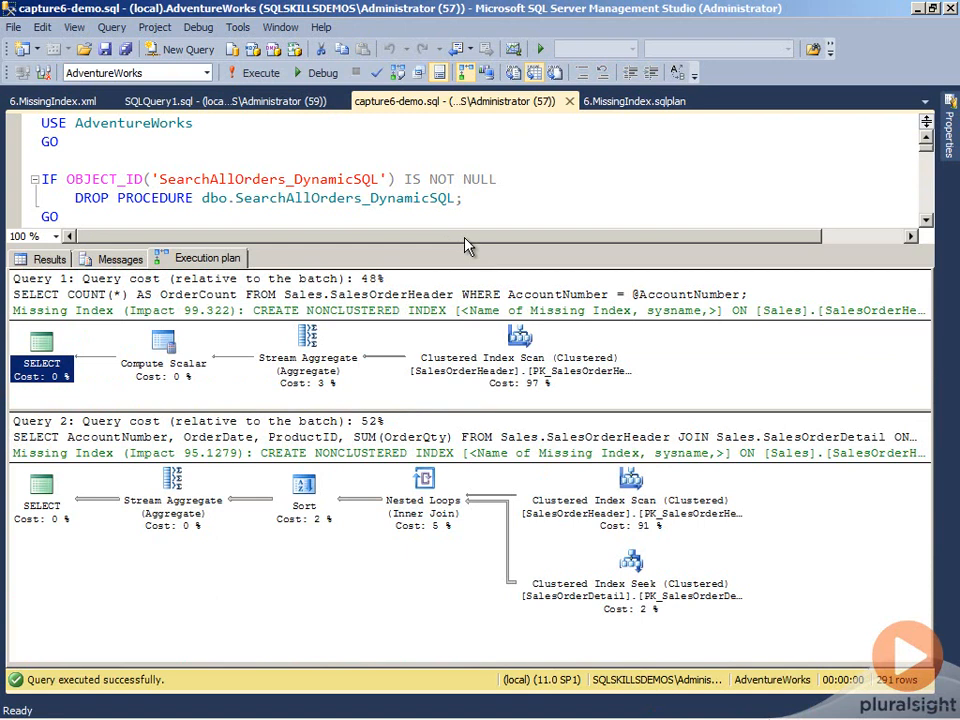
pyautogui.moveTo(324, 630)
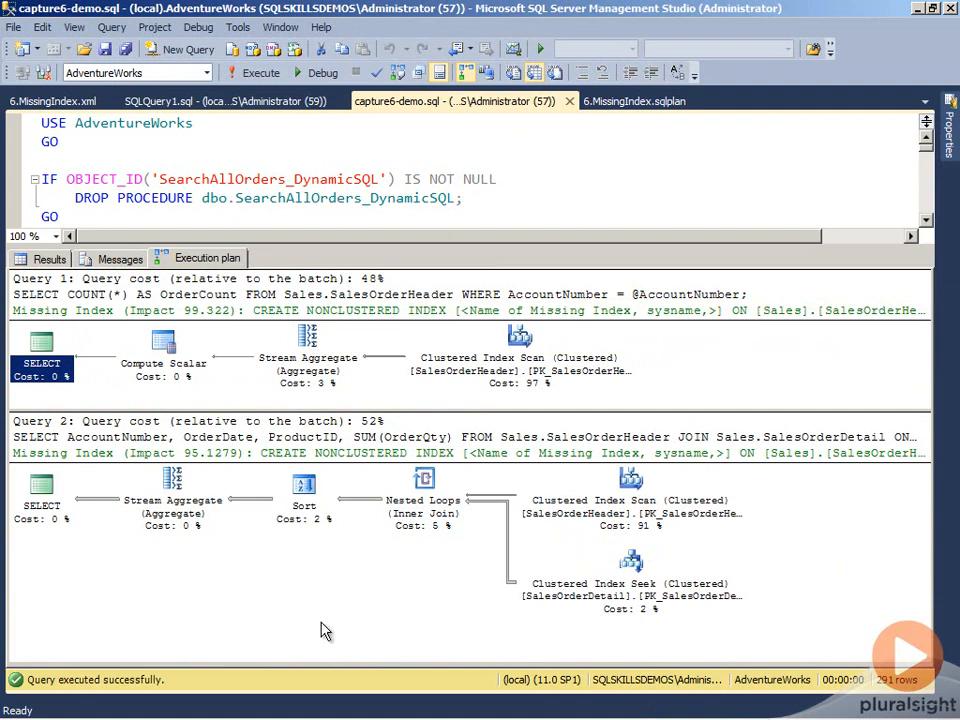
pyautogui.moveTo(388, 531)
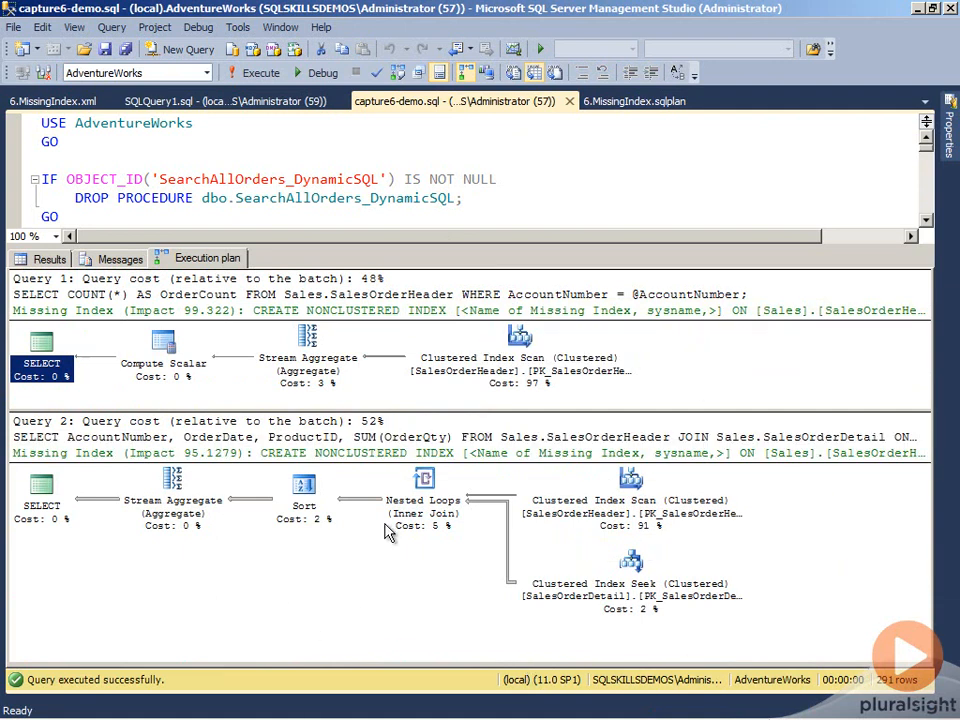
pyautogui.moveTo(345, 315)
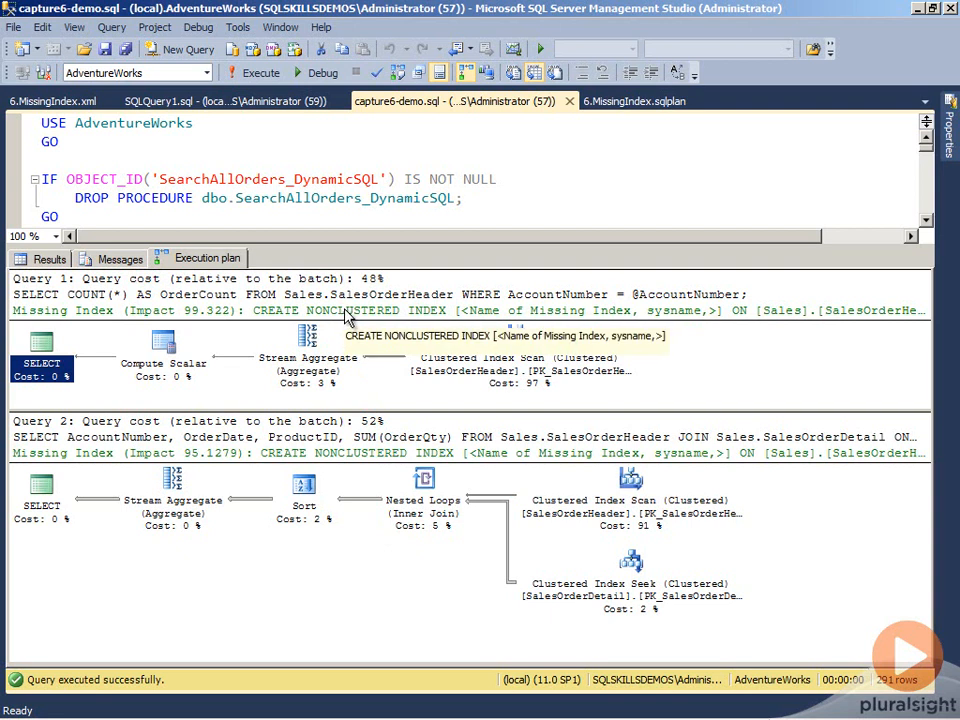
pyautogui.moveTo(348, 462)
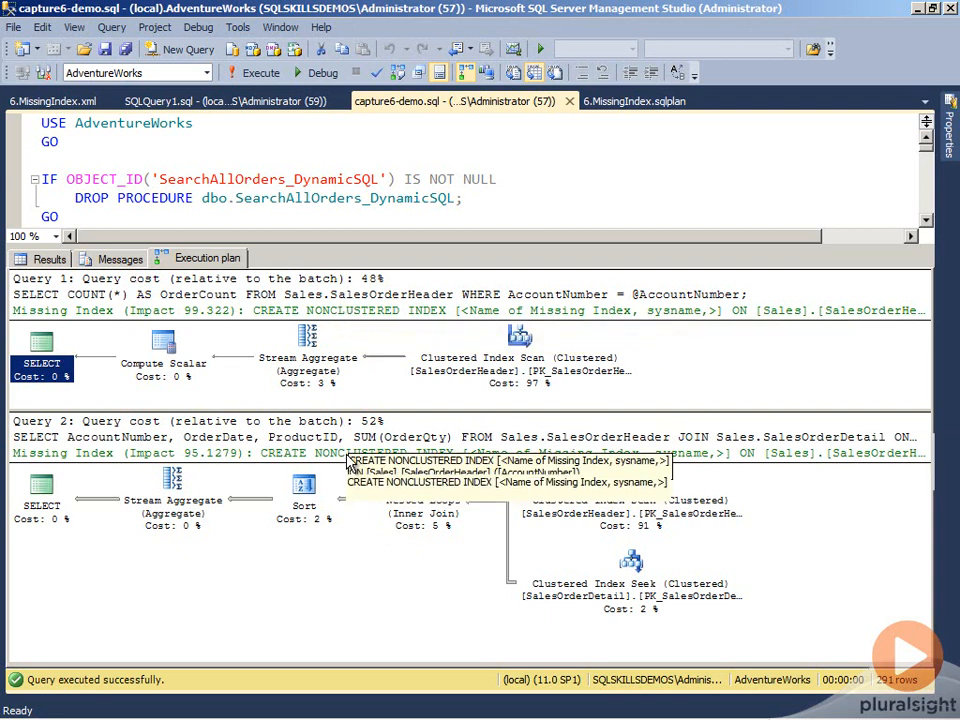
pyautogui.moveTo(345, 460)
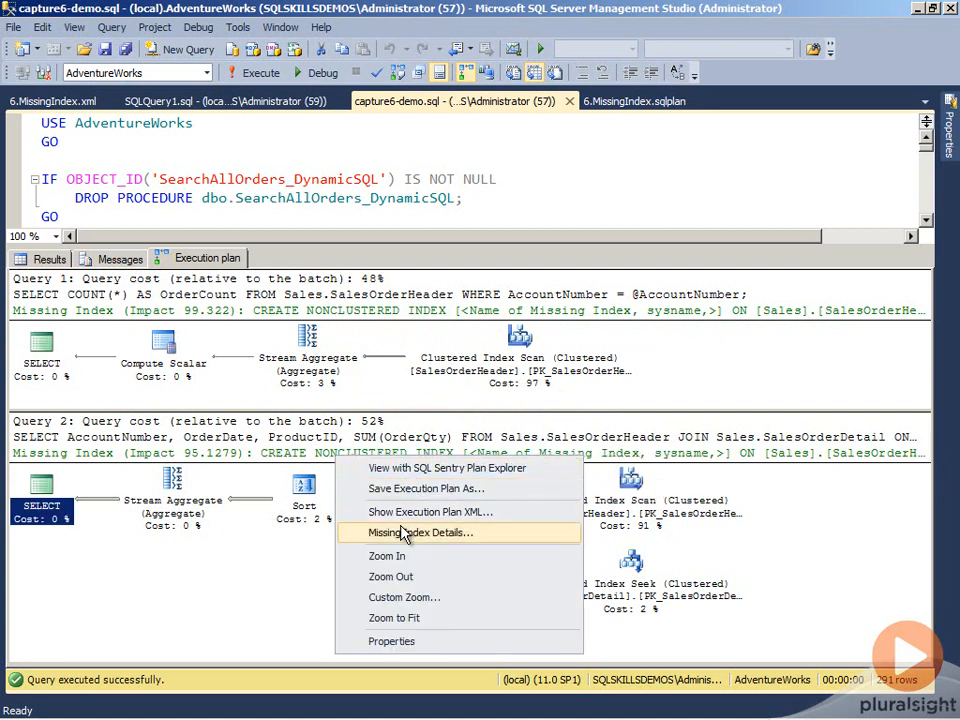
# Step: Open missing index scripts for Query 2 (AccountNumber, OrderDate) and Query 1 (AccountNumber)
pyautogui.click(418, 532)
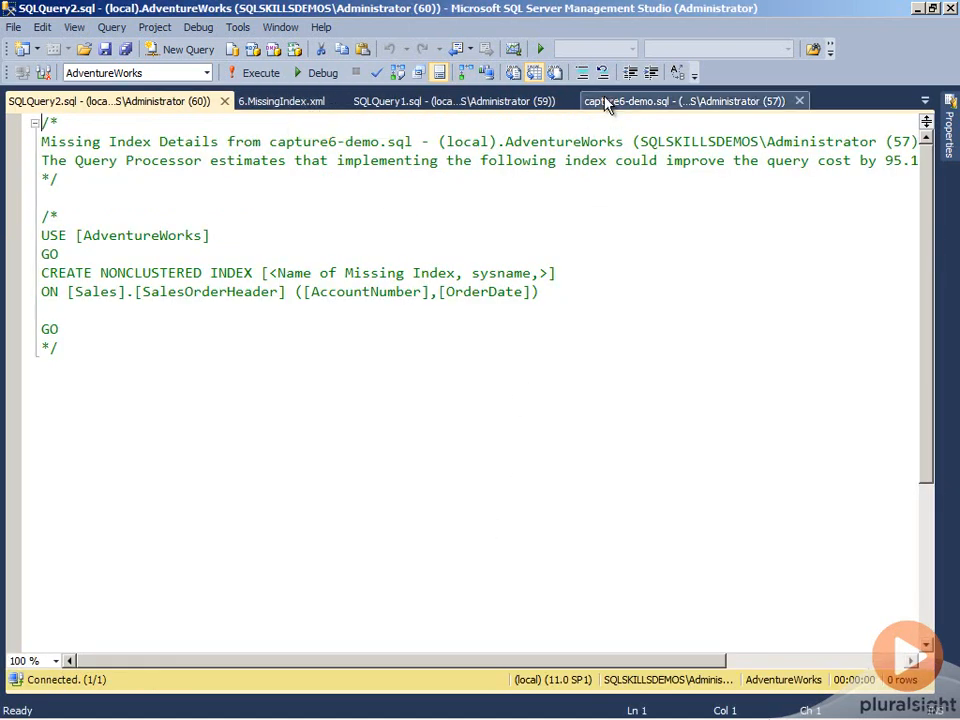
pyautogui.click(450, 100)
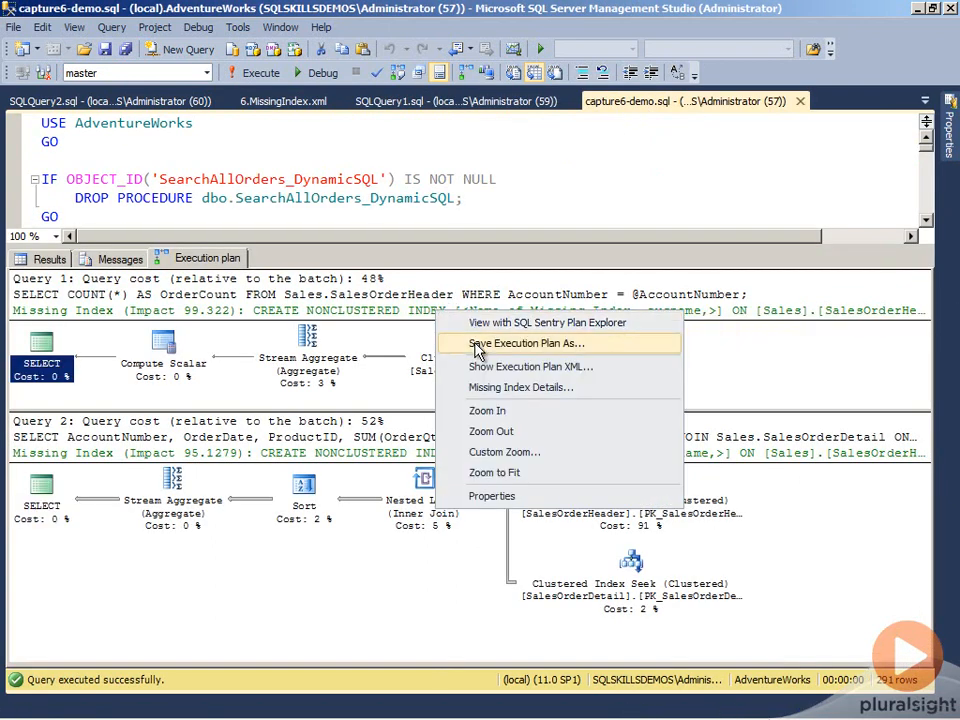
pyautogui.click(520, 387)
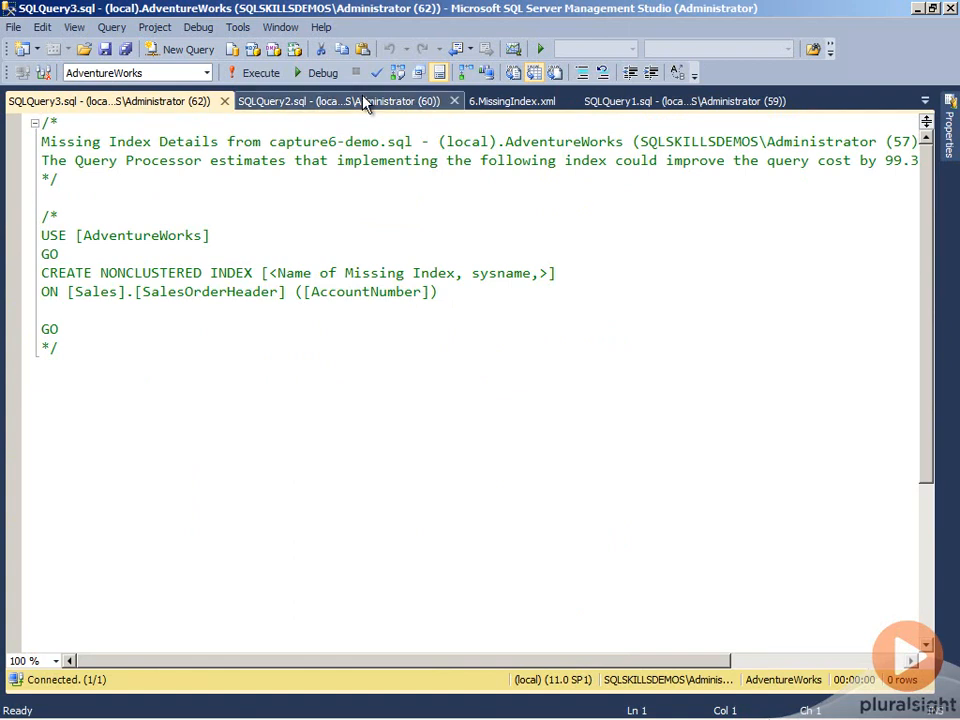
pyautogui.click(340, 100)
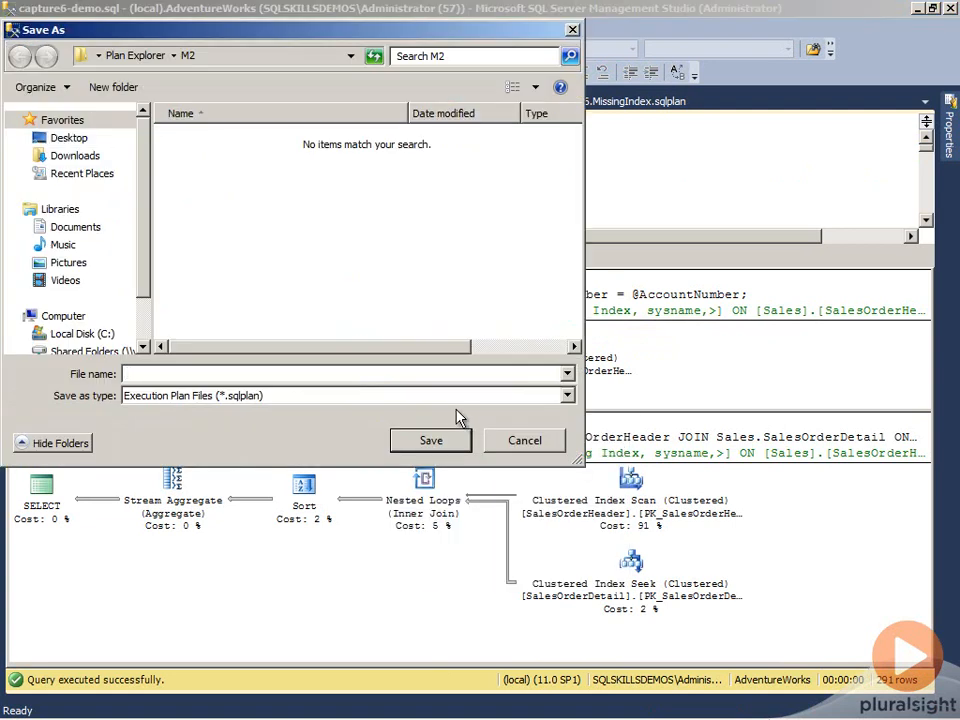
# Step: Save the execution plan as 'Missing Indexes' .sqlplan in the M2 folder
pyautogui.write('M')
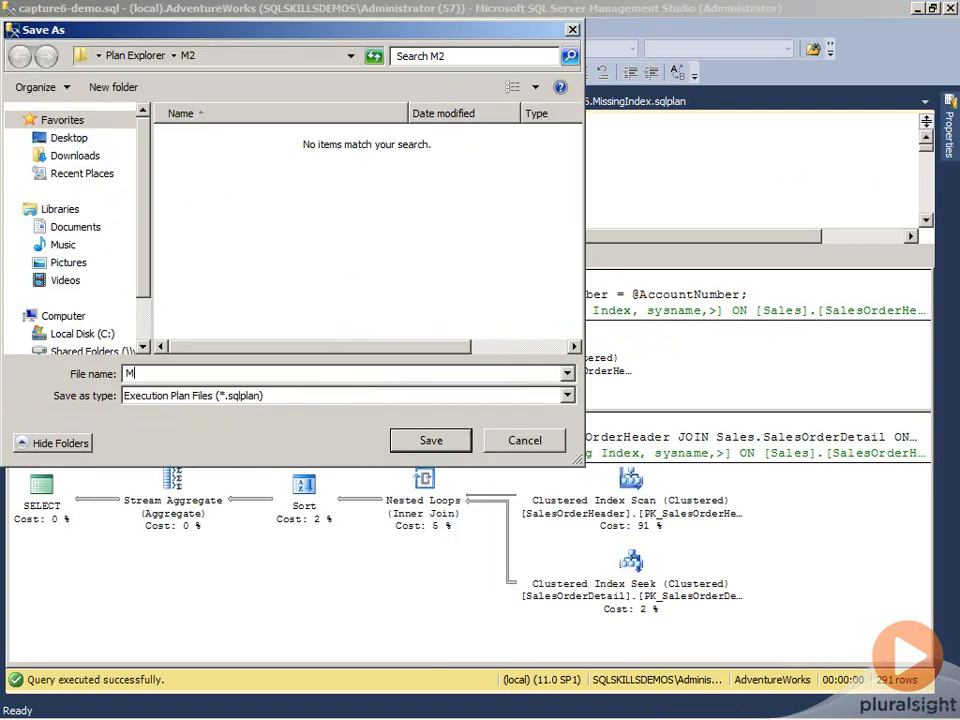
pyautogui.write('issing Indexe')
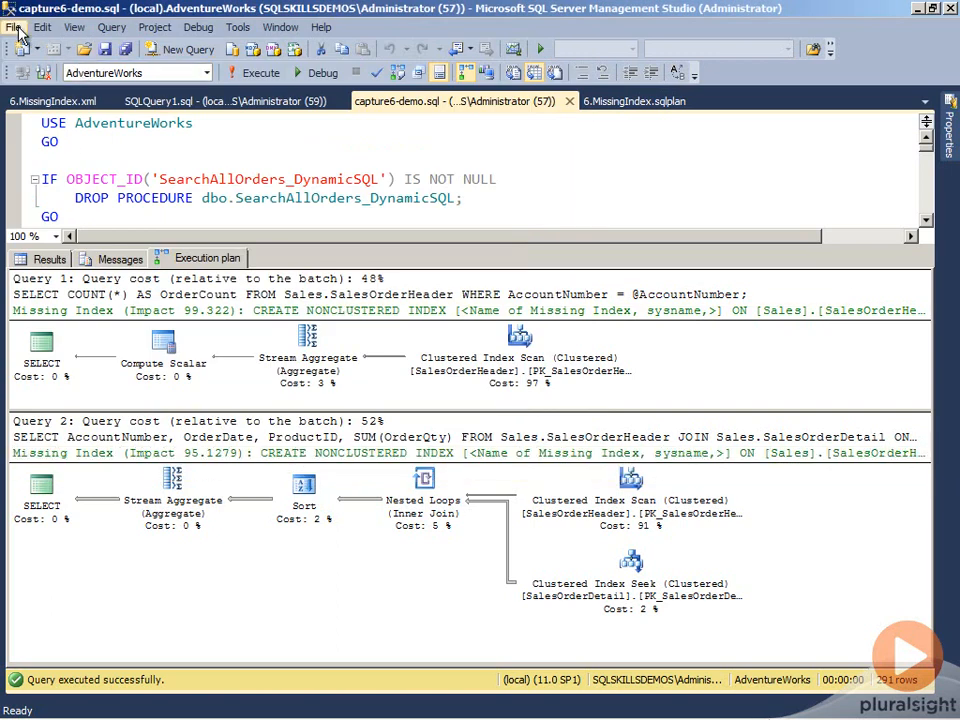
# Step: Open Missing Indexes.sqlplan and check both queries' Missing Index (Impact 99.322) notes
pyautogui.click(14, 27)
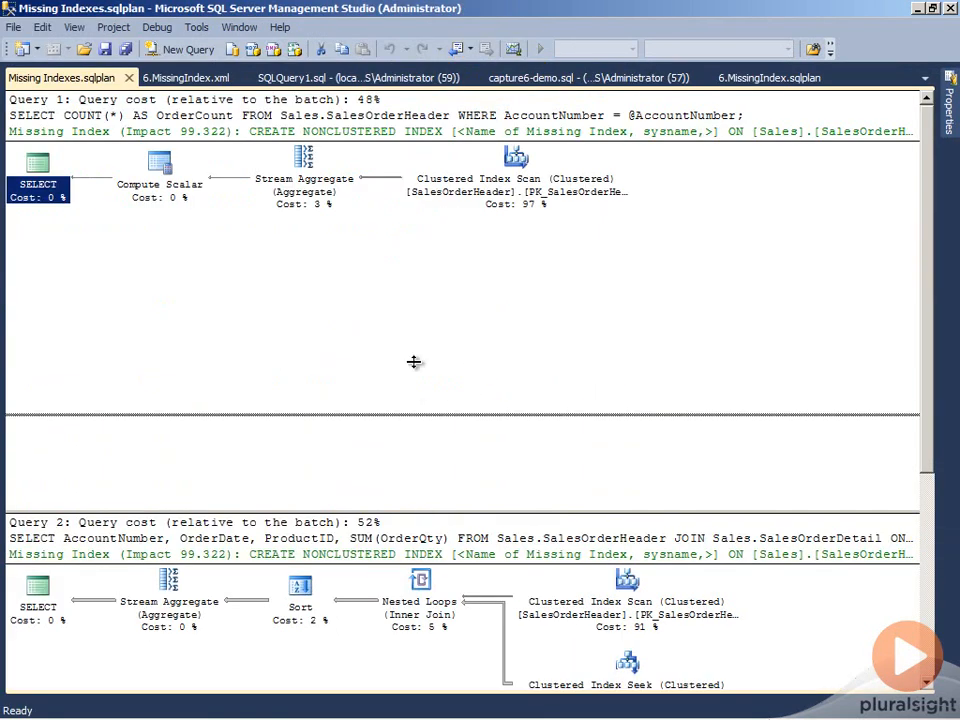
pyautogui.scroll(-3)
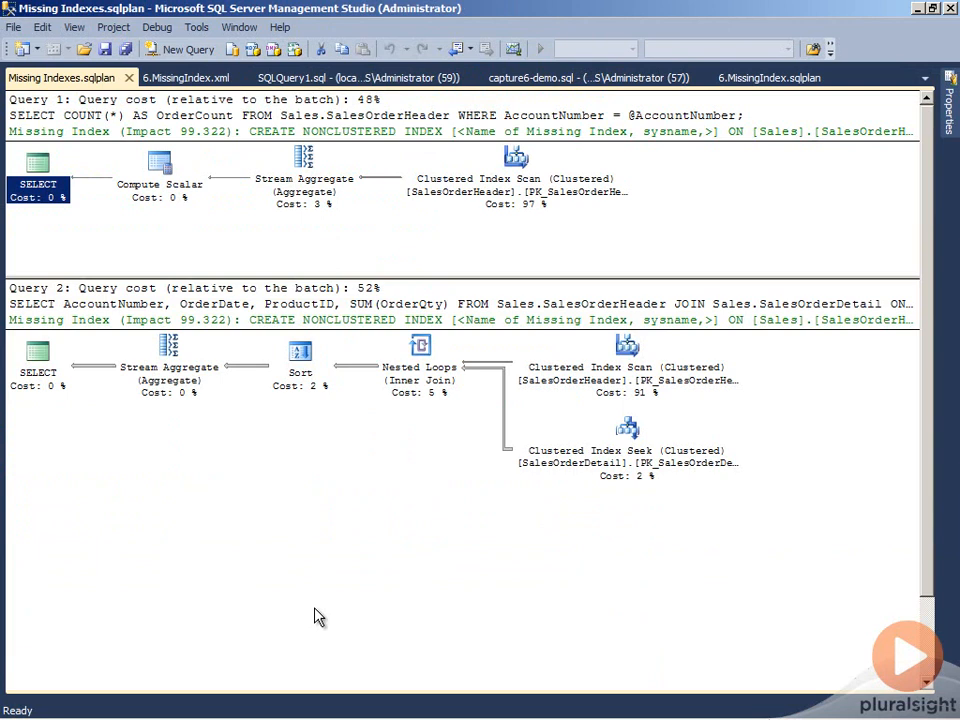
pyautogui.moveTo(444, 524)
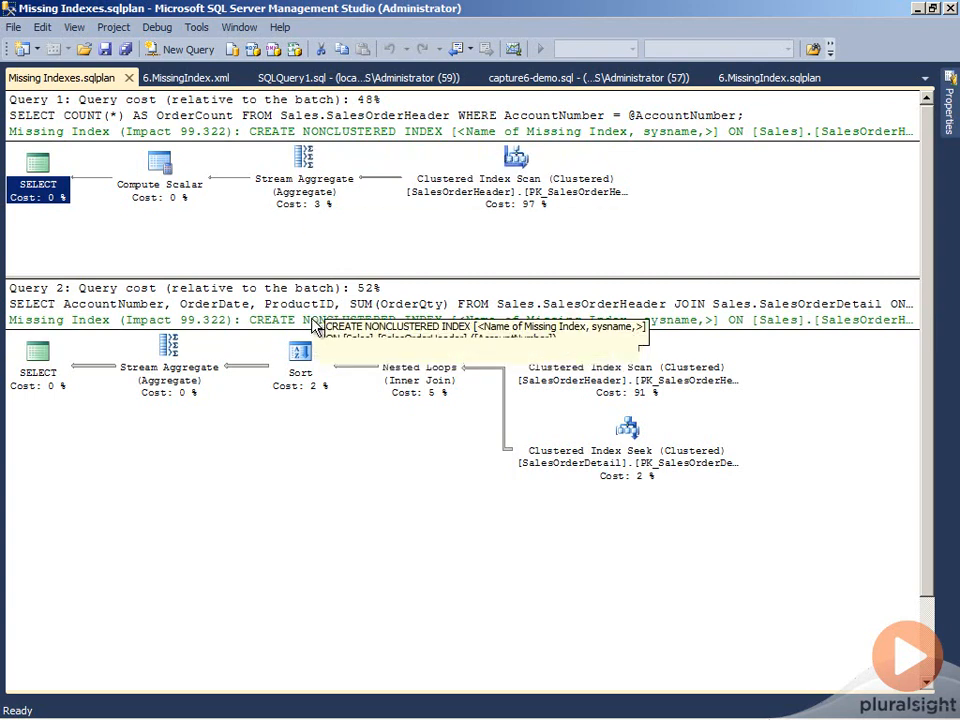
pyautogui.moveTo(363, 532)
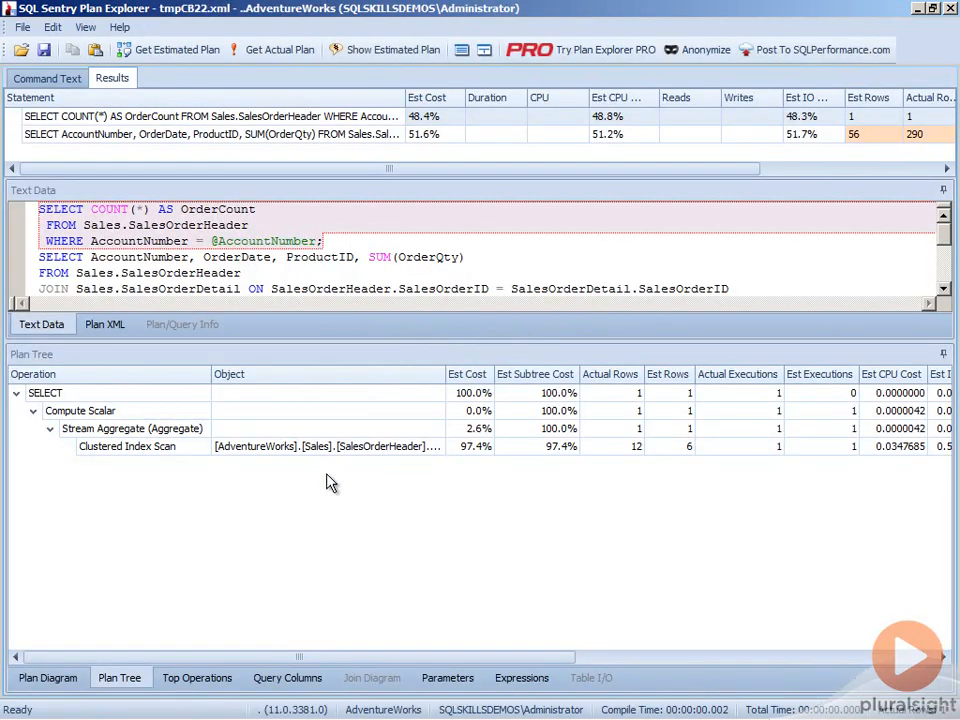
# Step: Add the Missing Indexes column to the statements grid, showing 99.32% and 95.13% impacts
pyautogui.rightClick(540, 97)
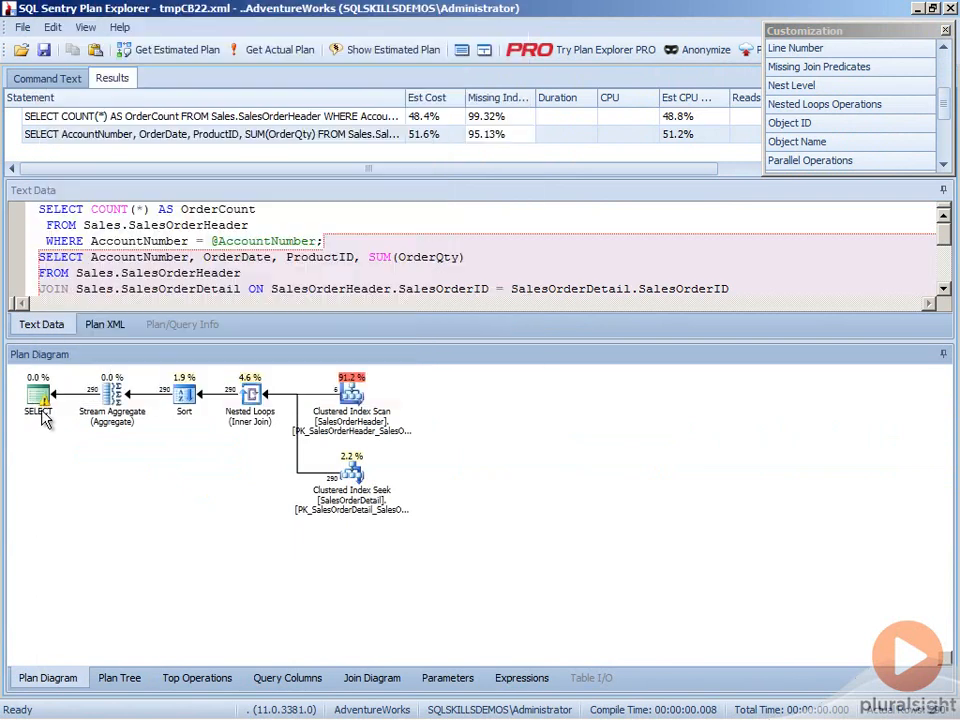
pyautogui.moveTo(451, 125)
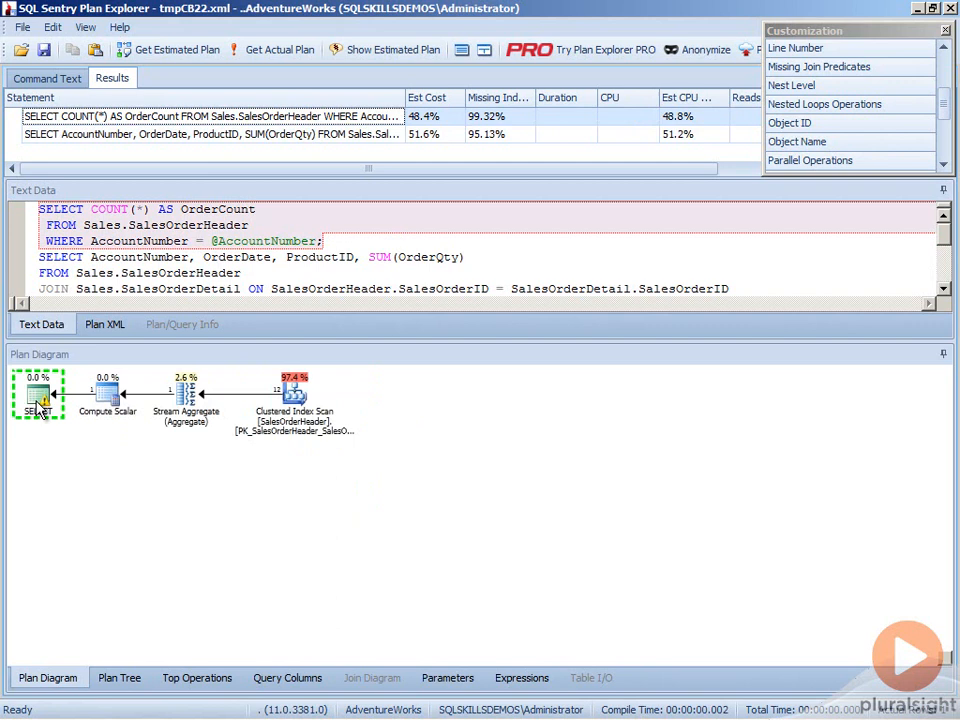
pyautogui.moveTo(38, 395)
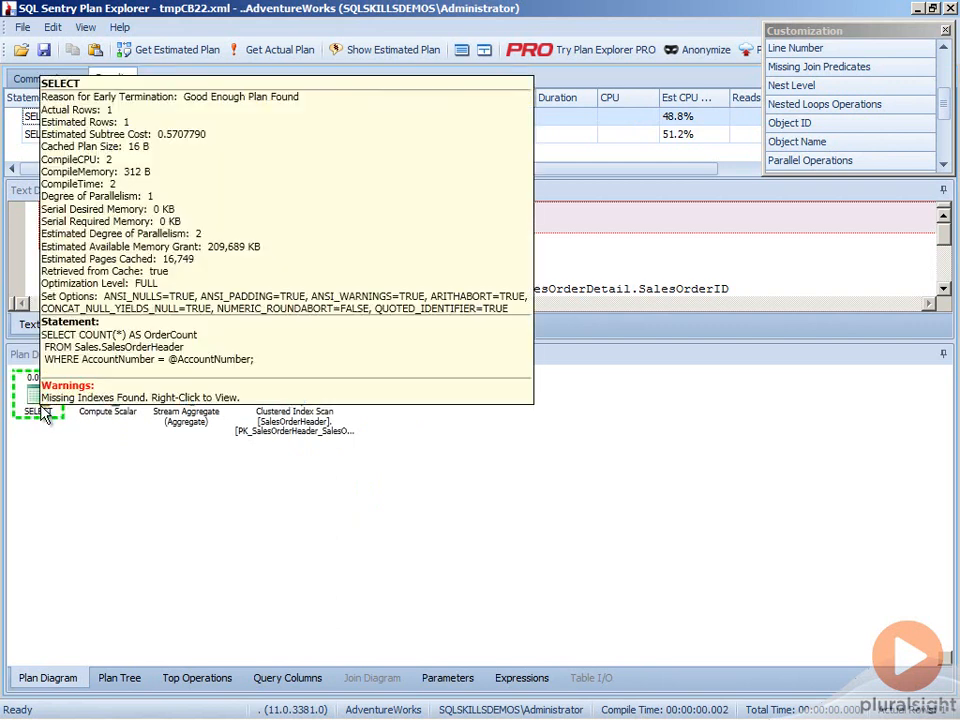
# Step: Show the first query's missing index script for SalesOrderHeader(AccountNumber) from the SELECT node
pyautogui.rightClick(40, 405)
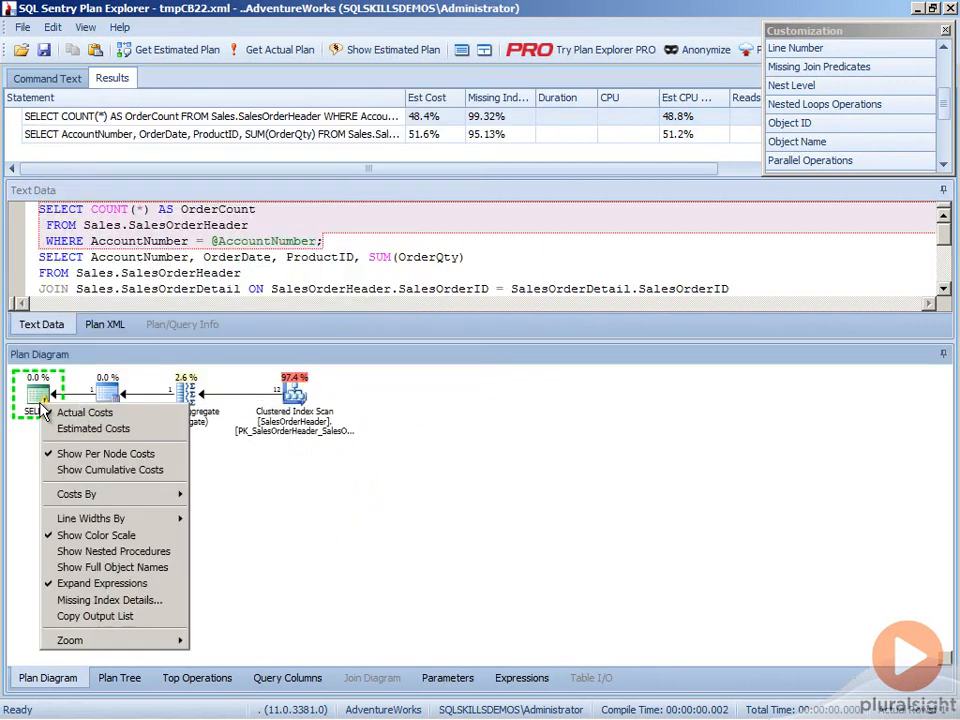
pyautogui.click(109, 599)
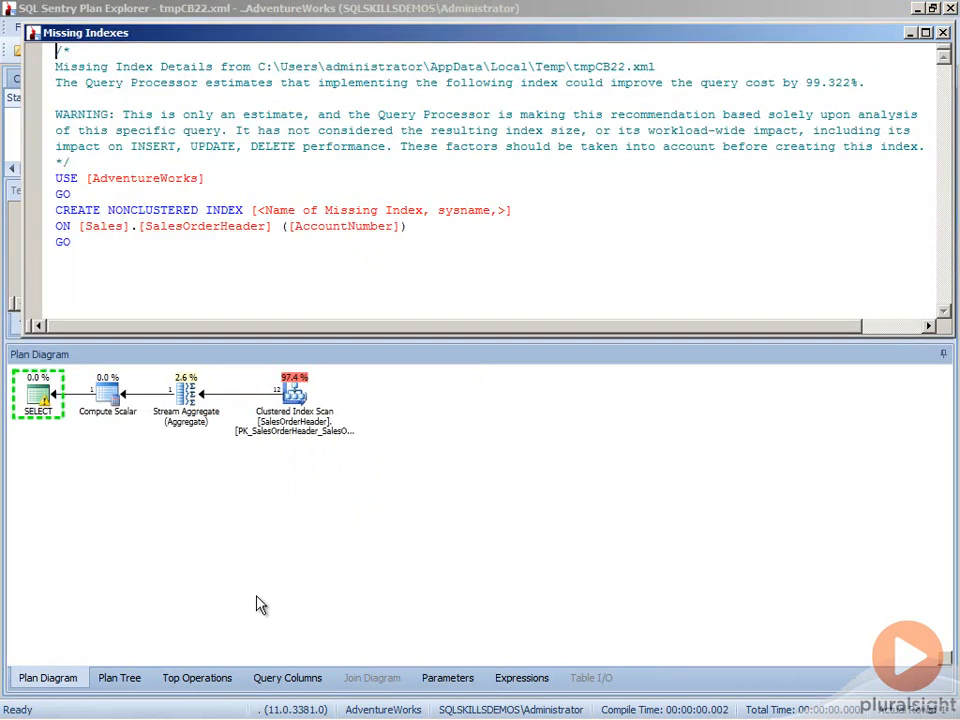
pyautogui.moveTo(345, 560)
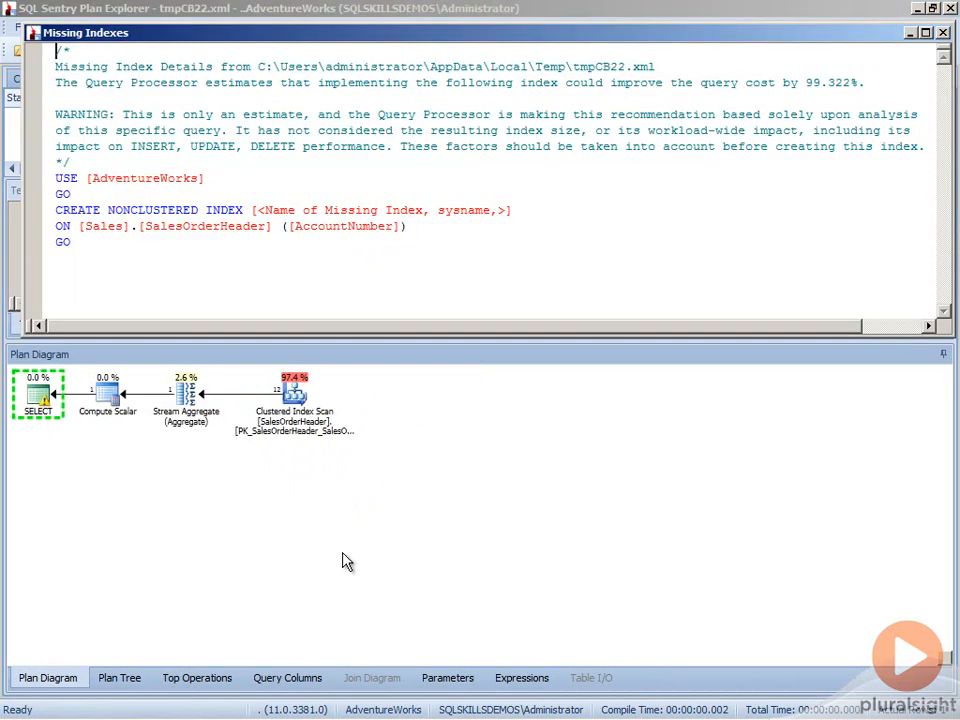